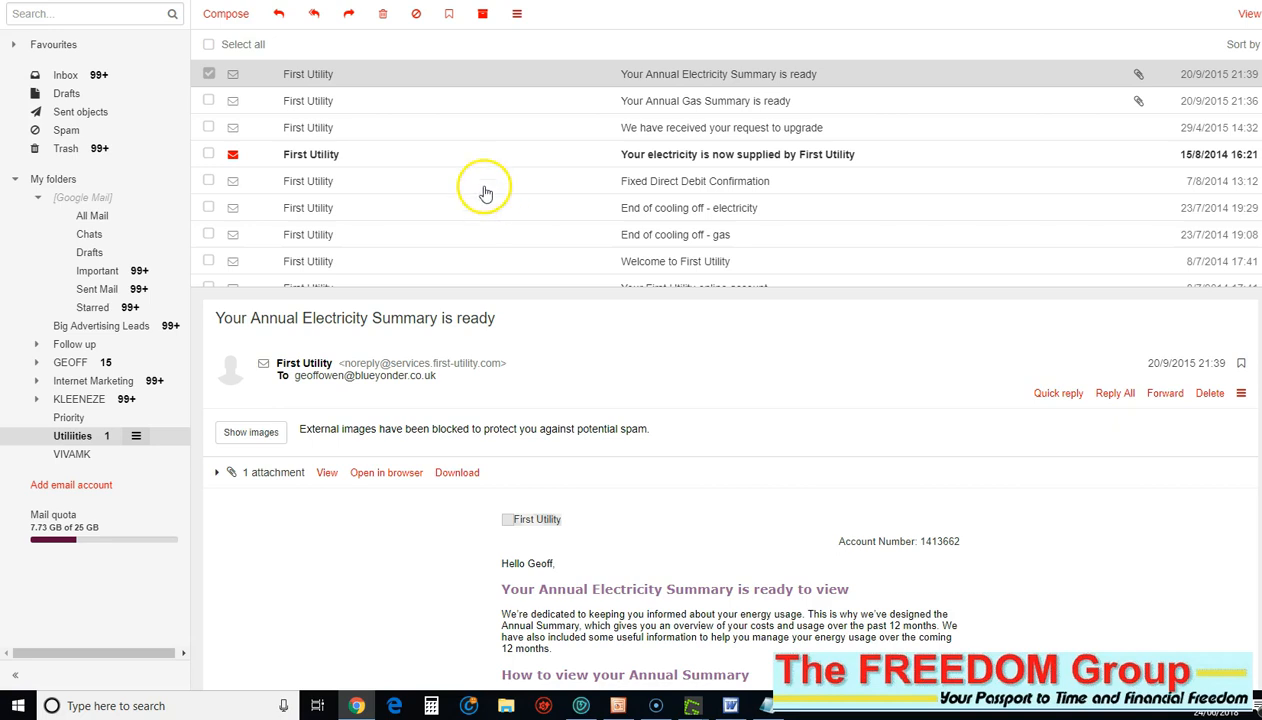
pyautogui.moveTo(212, 444)
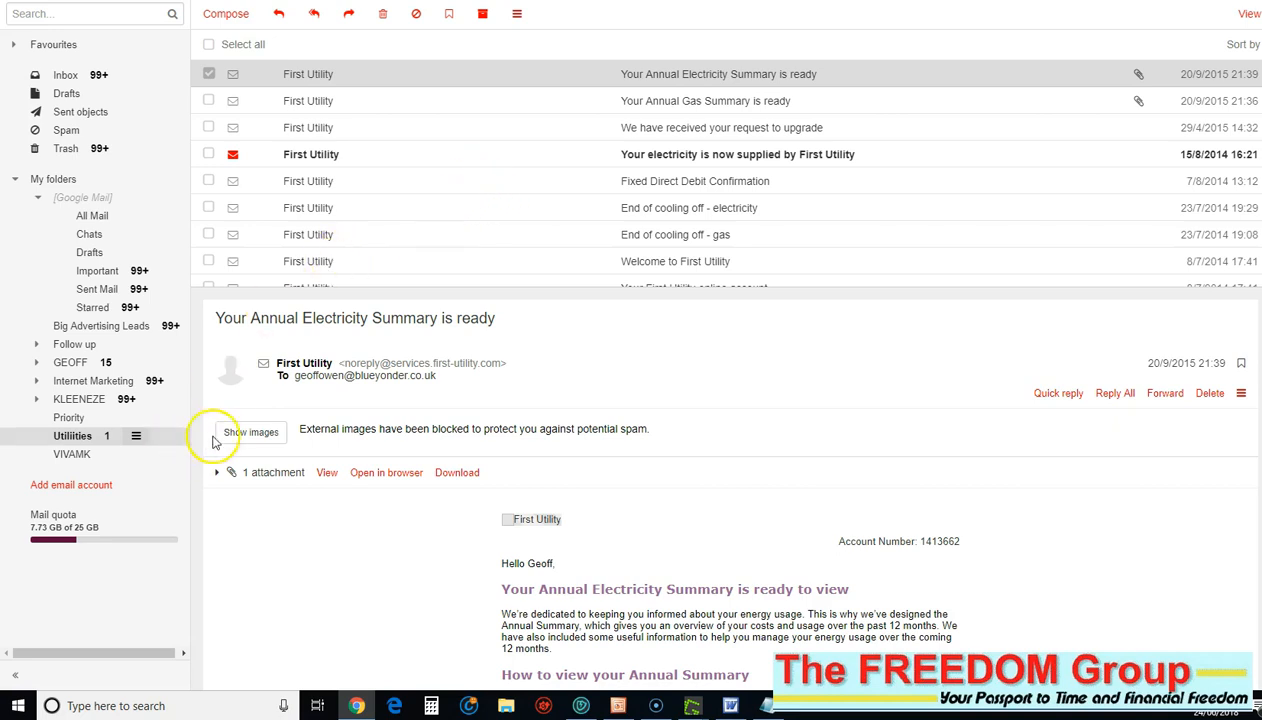
pyautogui.moveTo(336, 486)
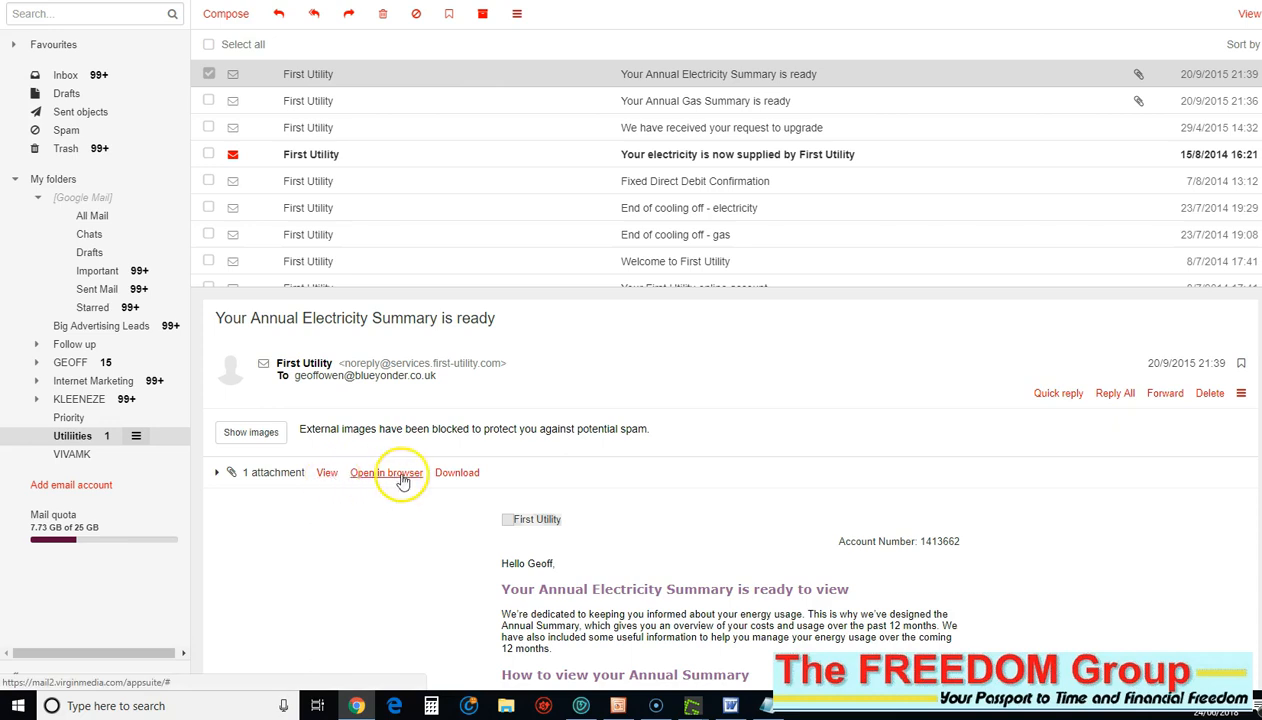
pyautogui.moveTo(456, 472)
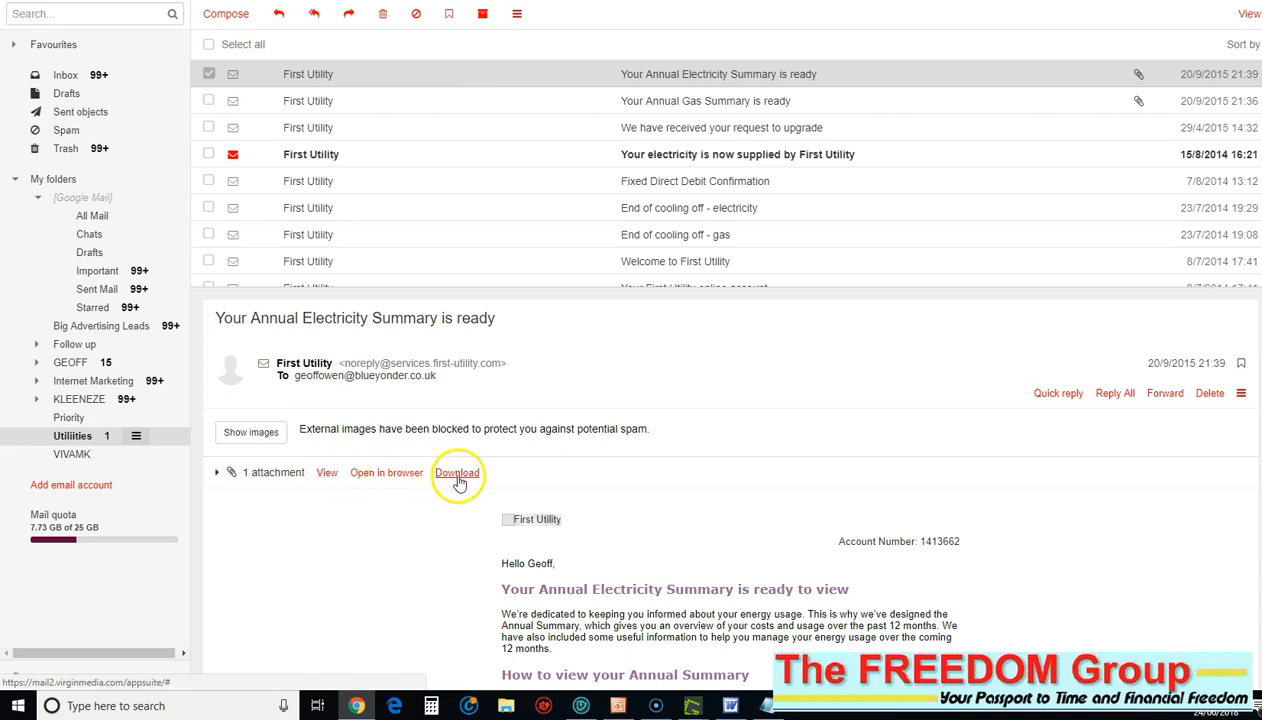
pyautogui.moveTo(328, 472)
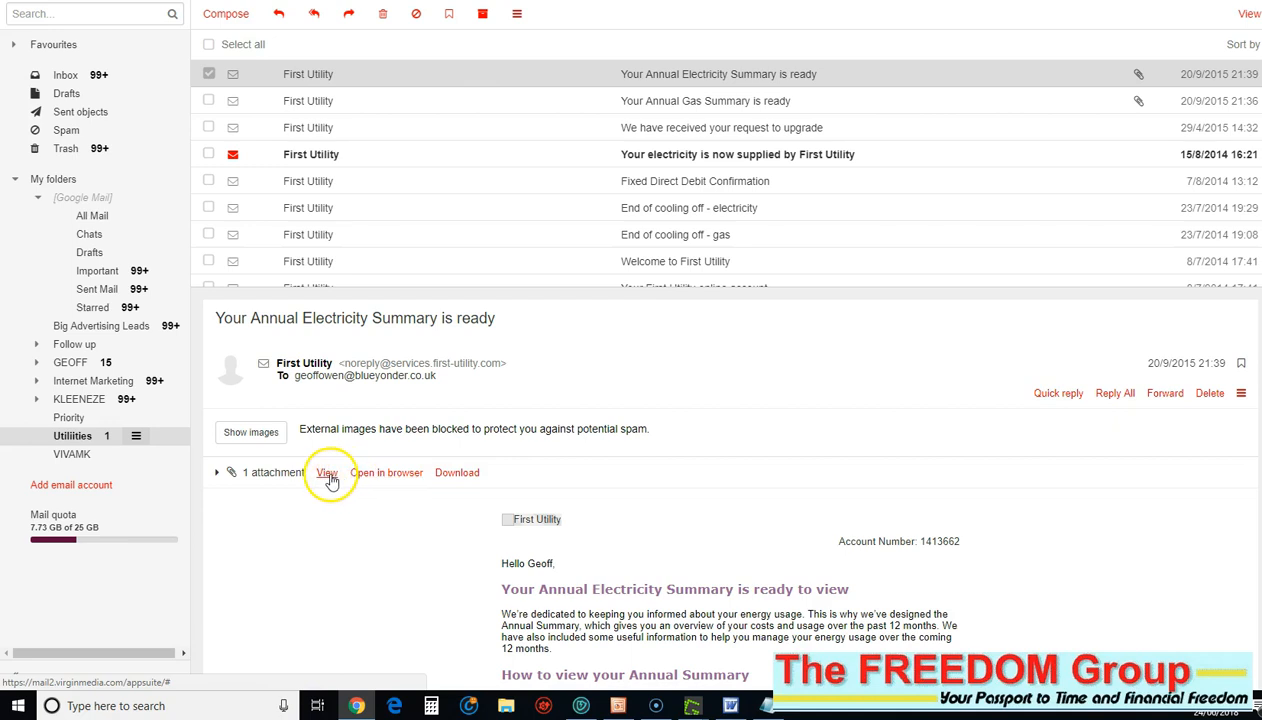
# Step: View the attached Annual Electricity Summary PDF in the mail viewer
pyautogui.click(328, 472)
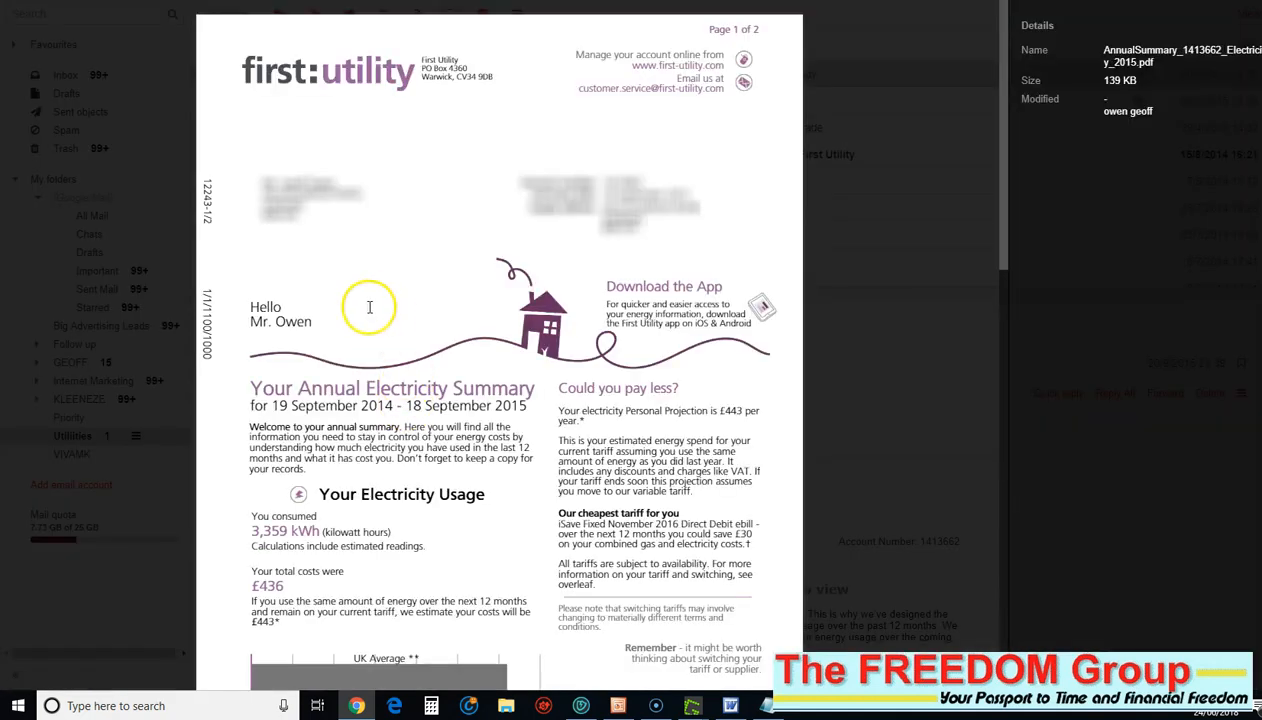
pyautogui.moveTo(624, 320)
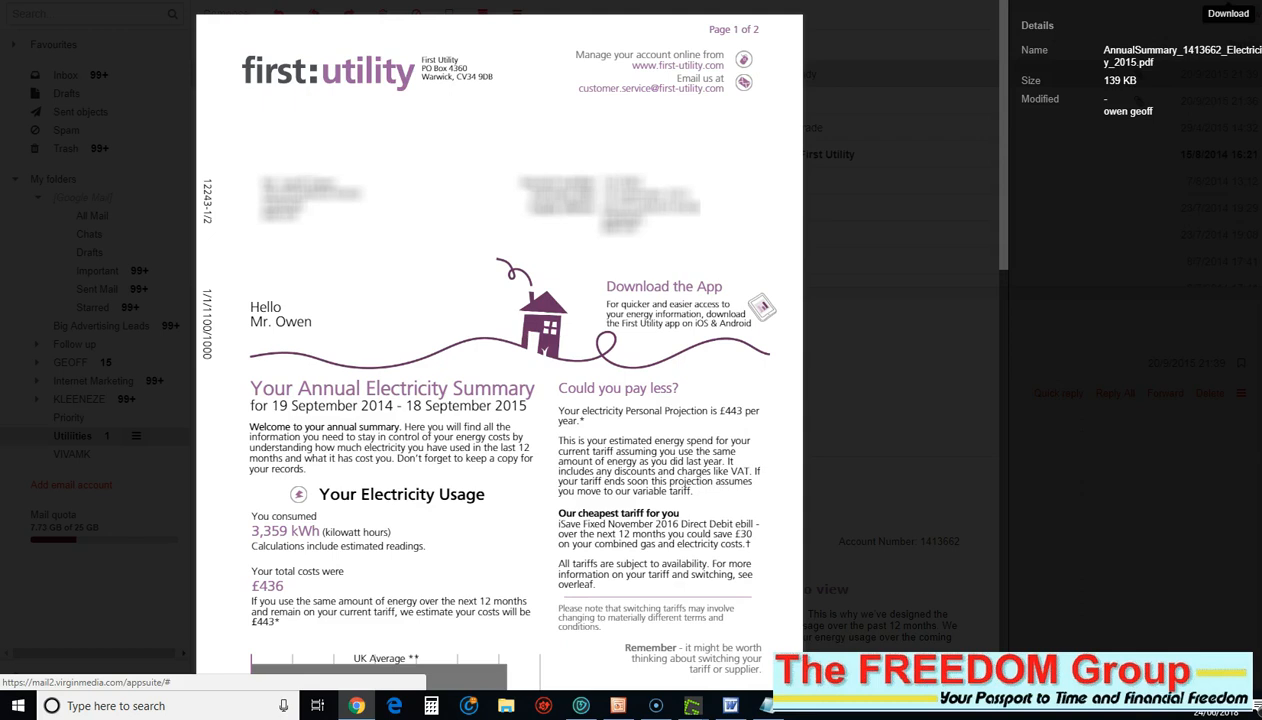
# Step: Download the electricity summary PDF, bringing up the Windows Save As dialog
pyautogui.click(1228, 12)
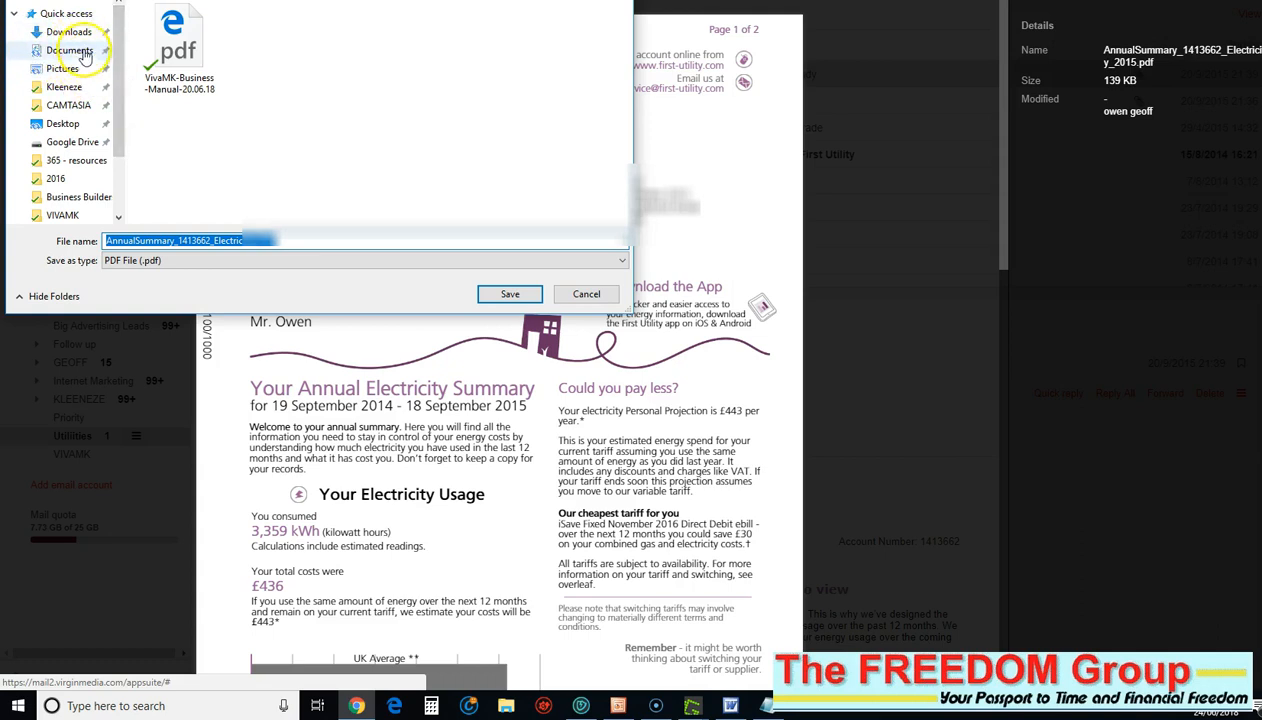
pyautogui.moveTo(72, 50)
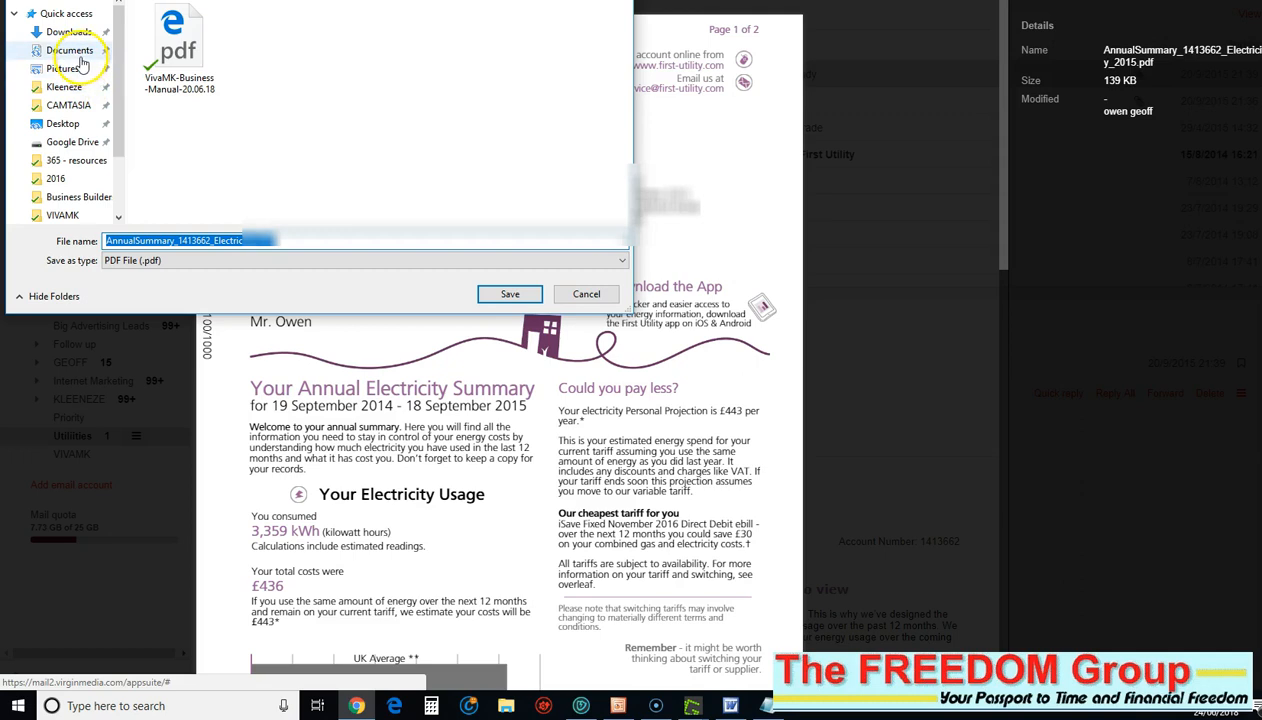
pyautogui.moveTo(102, 96)
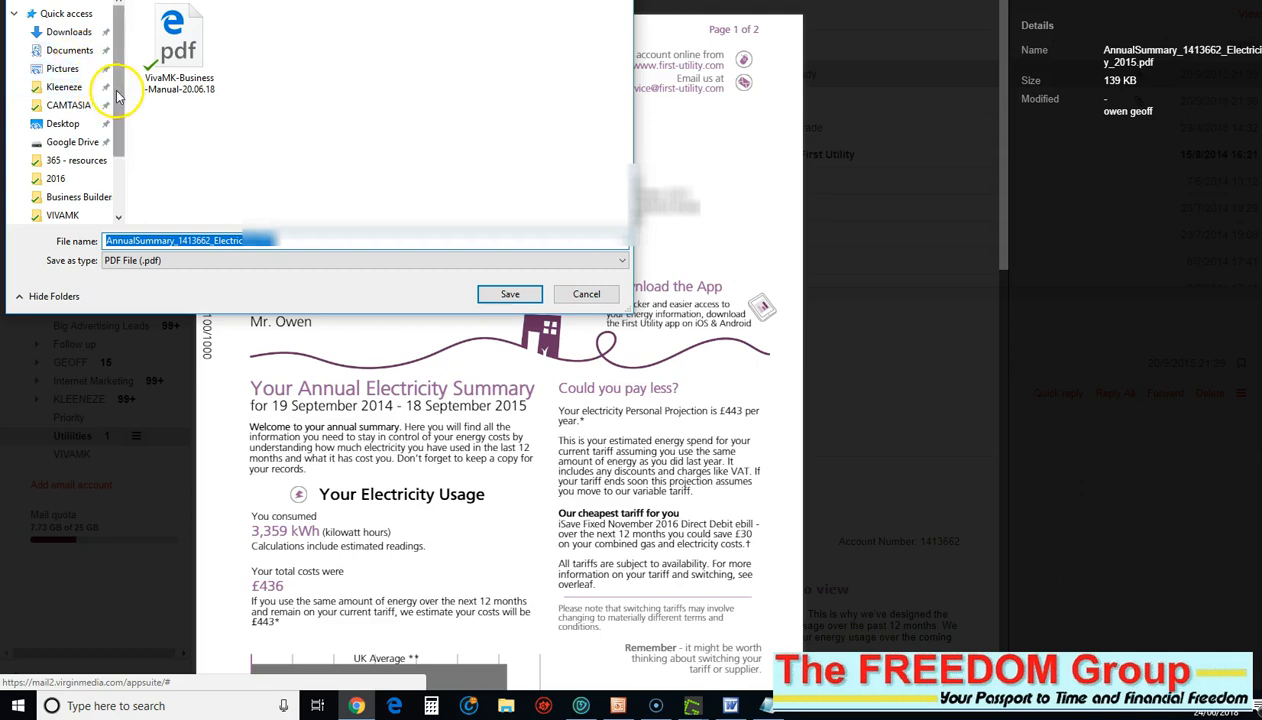
# Step: Save the PDF to the Desktop as 'Utility Bill 2.pdf'
pyautogui.click(62, 124)
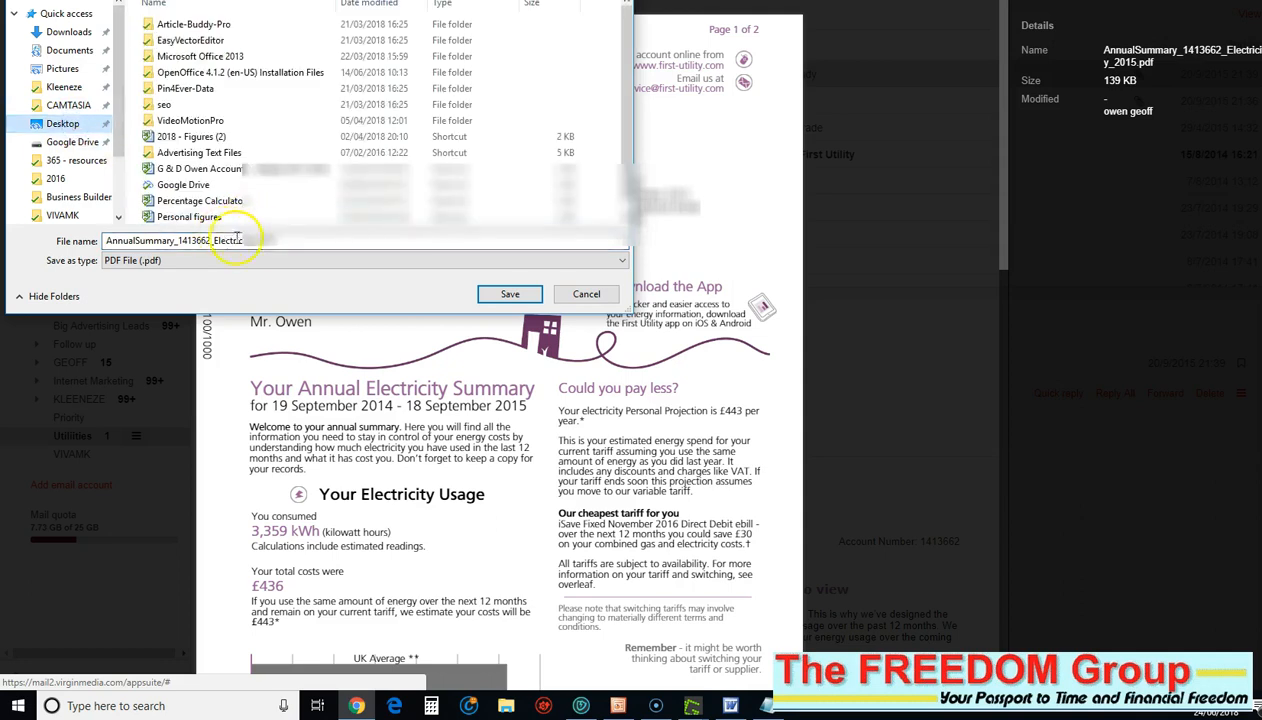
pyautogui.tripleClick(200, 240)
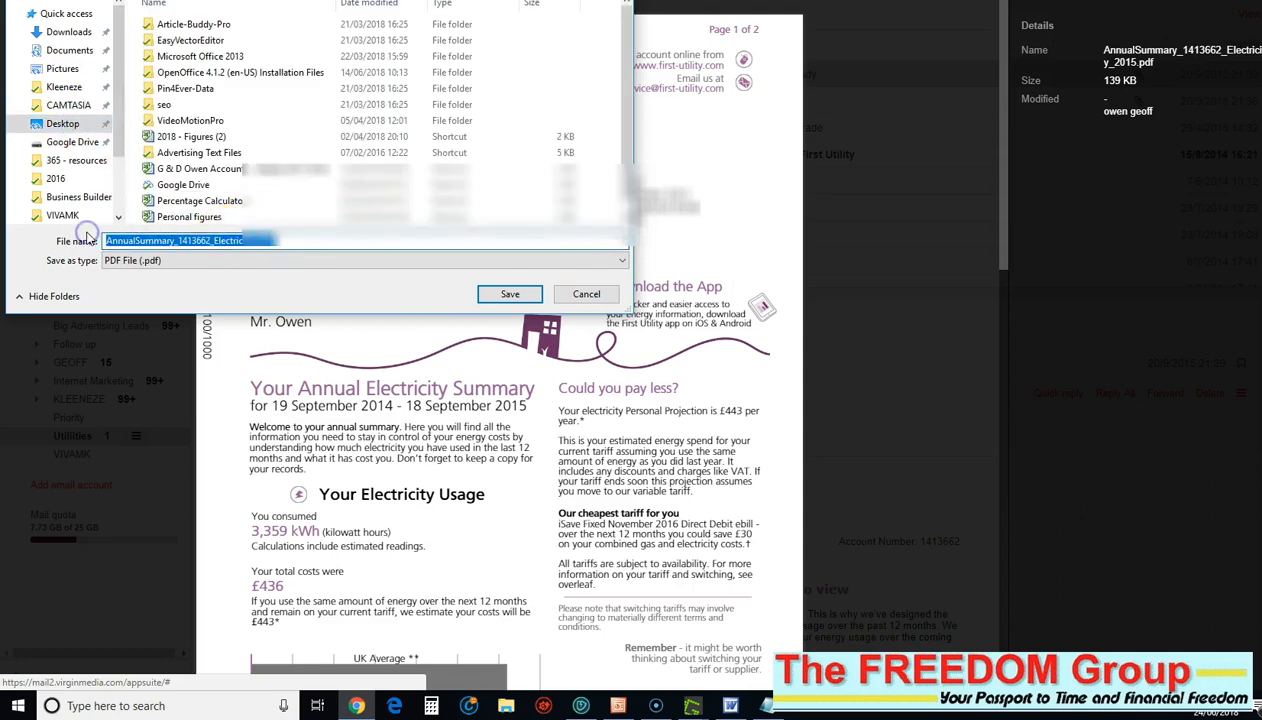
pyautogui.write('Utl')
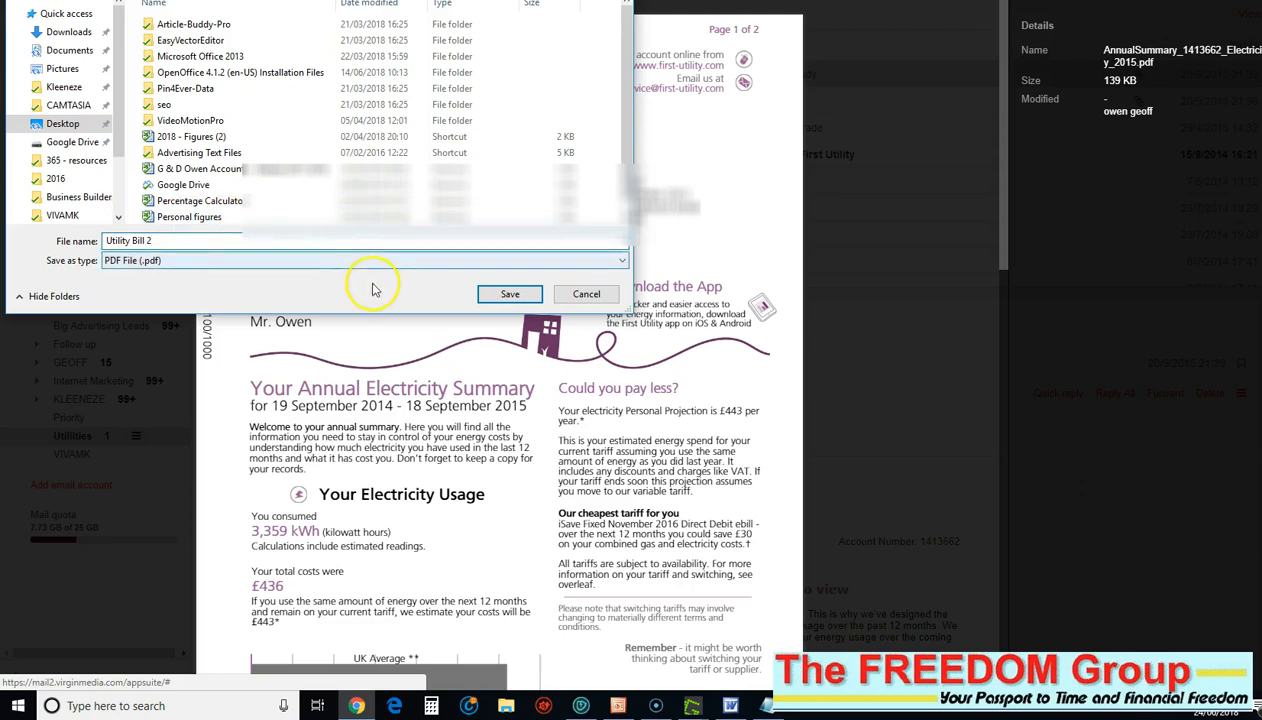
pyautogui.click(510, 292)
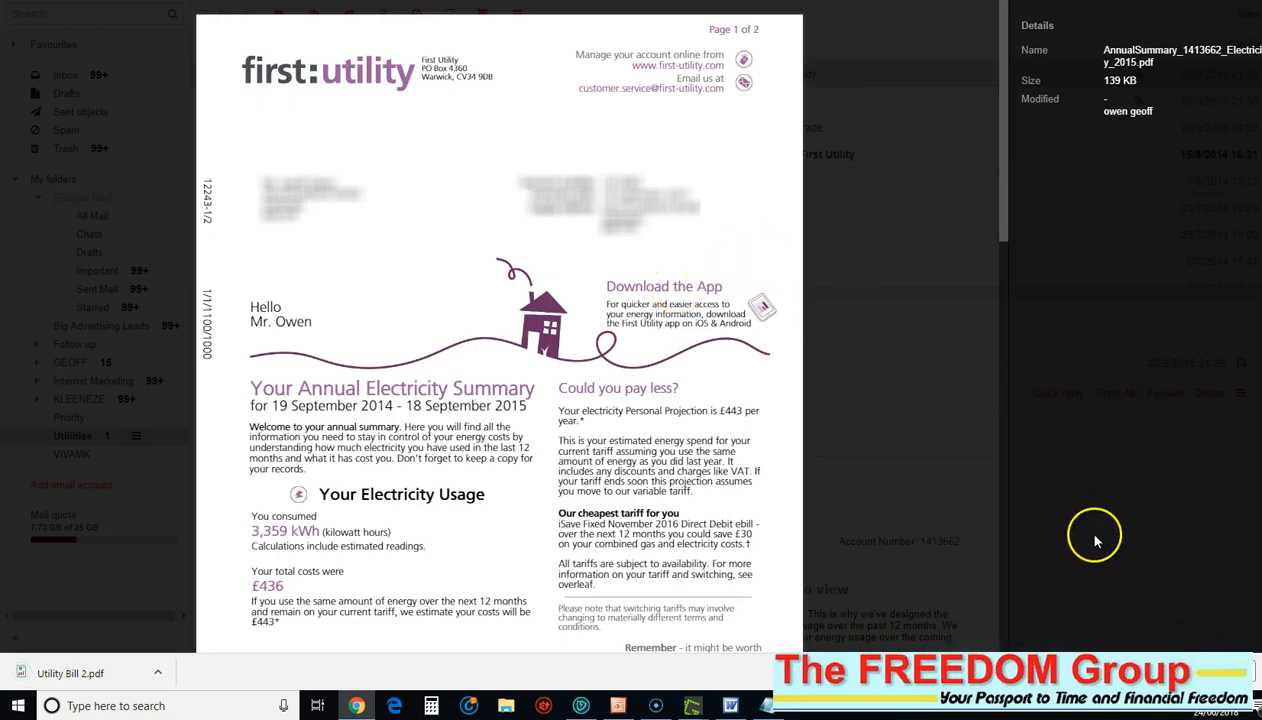
pyautogui.moveTo(938, 464)
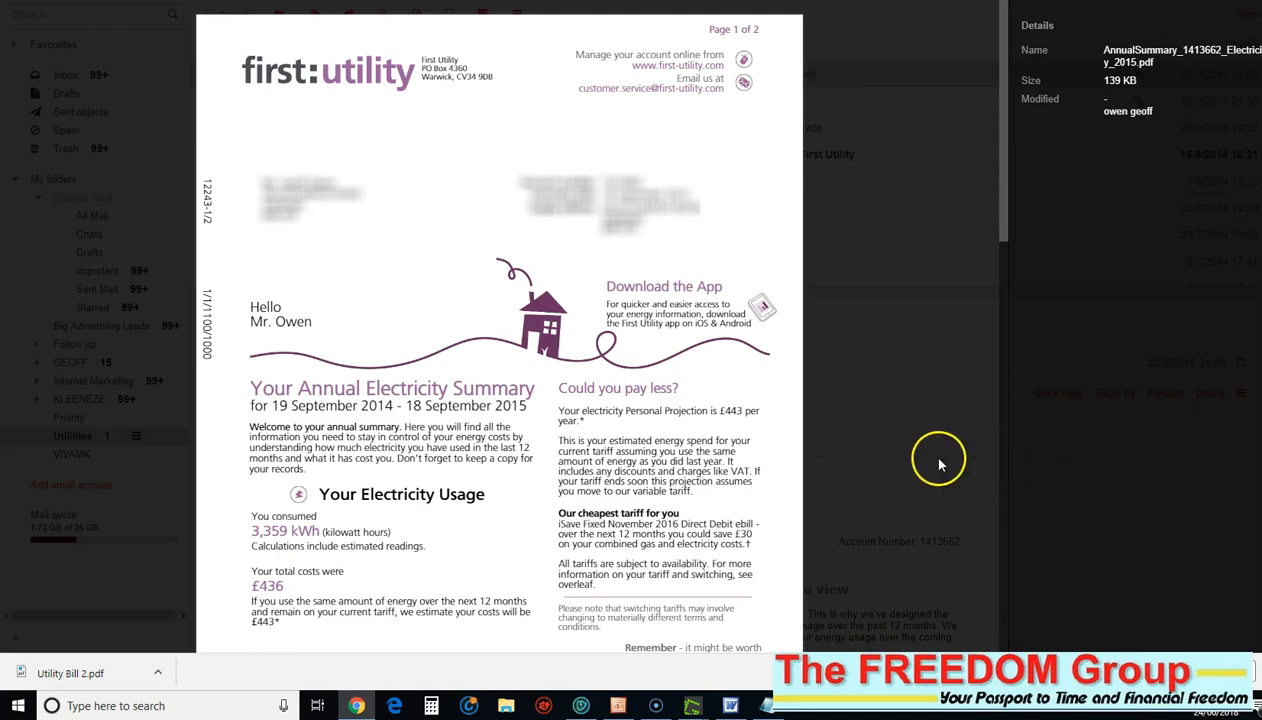
pyautogui.moveTo(938, 412)
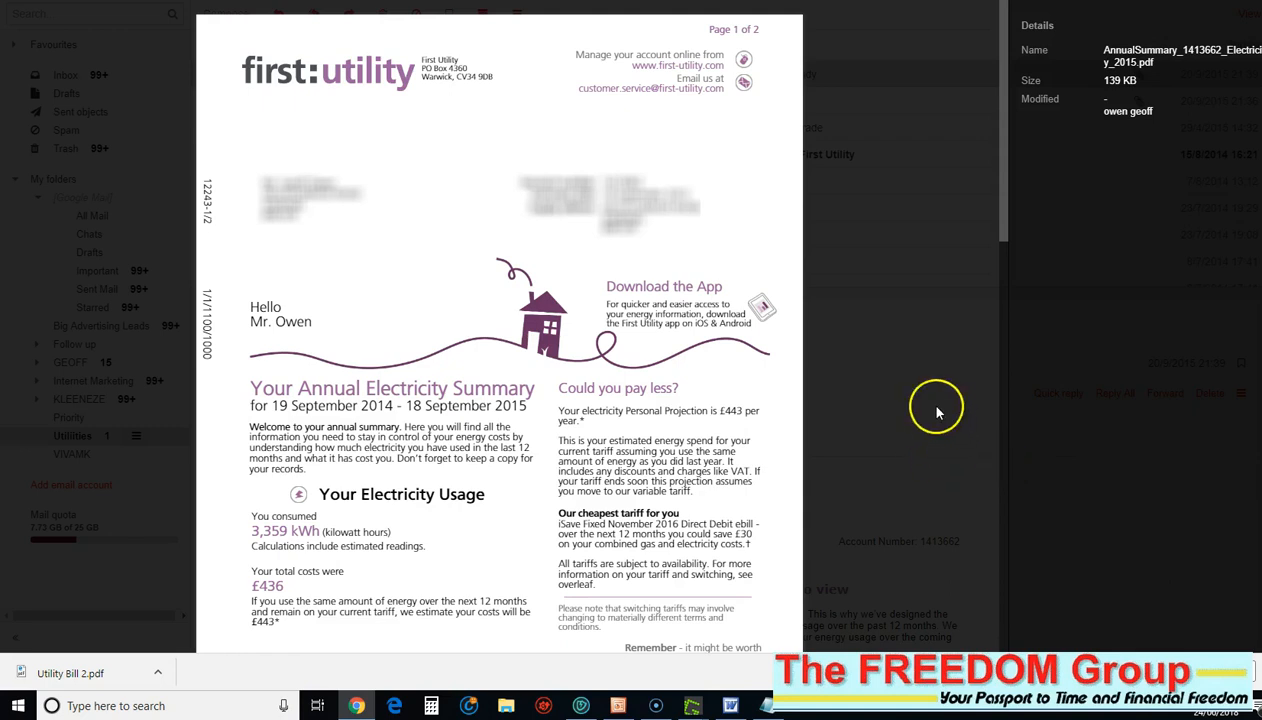
pyautogui.moveTo(602, 550)
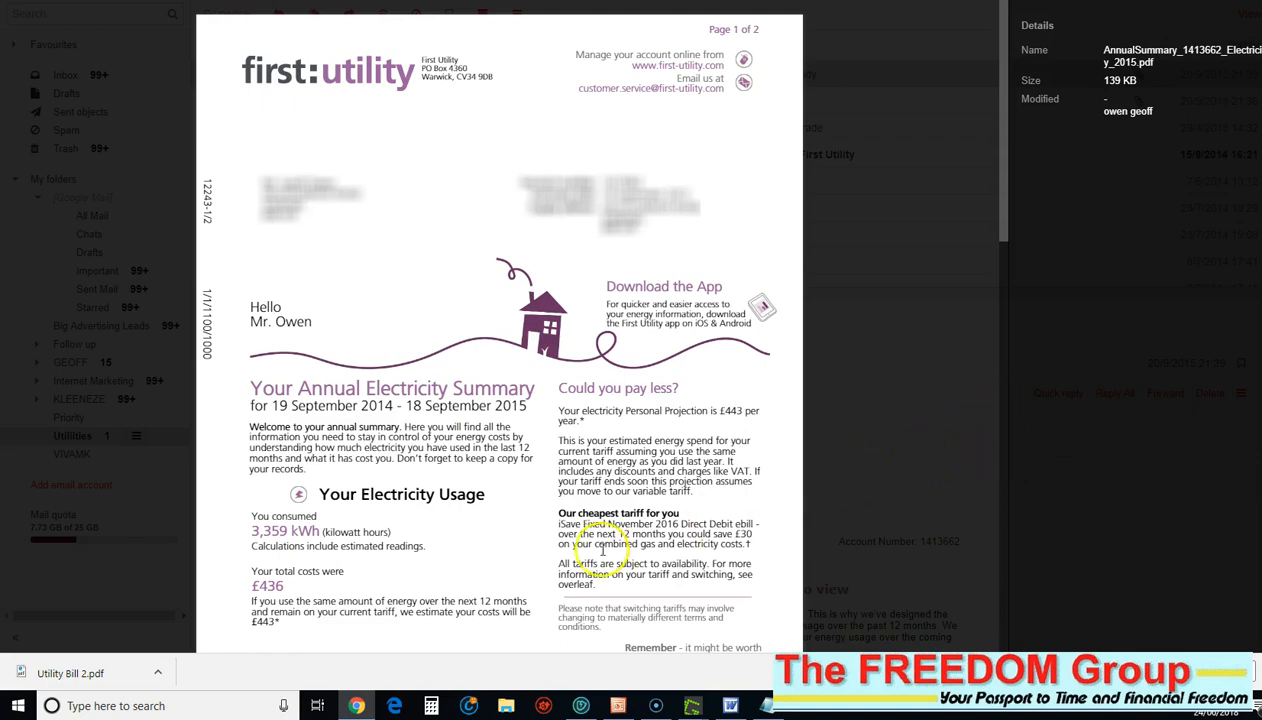